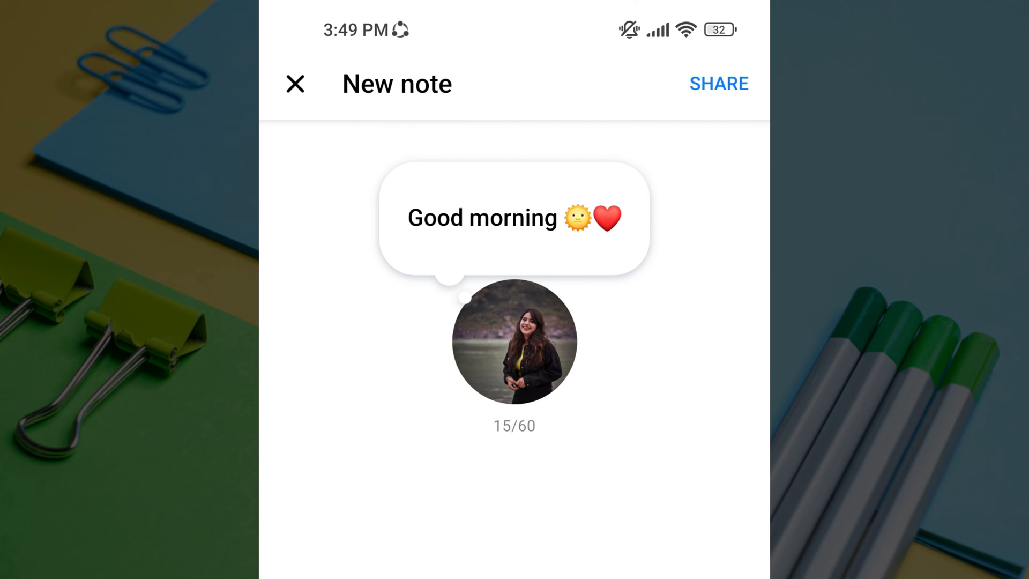
# Step: Leave the New note preview and return to the Chats screen
pyautogui.click(294, 84)
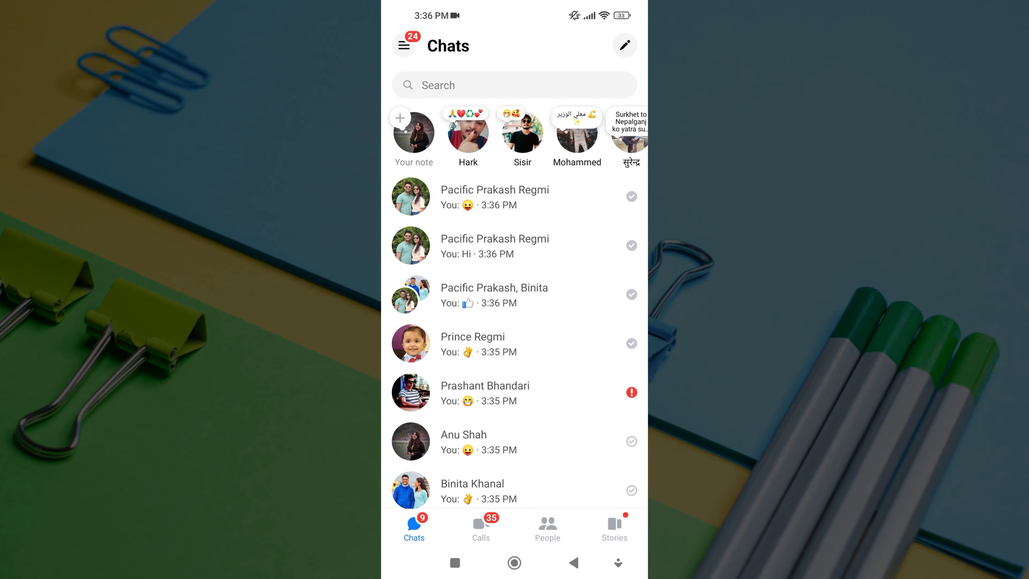
# Step: Scroll to the top of Chats and open your own Me profile page
pyautogui.scroll(3)
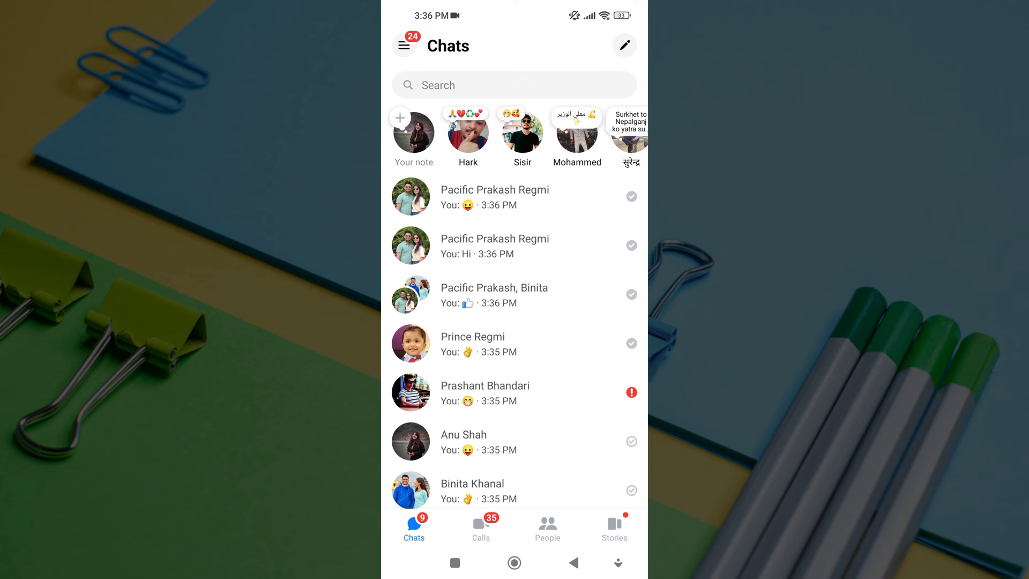
pyautogui.click(403, 45)
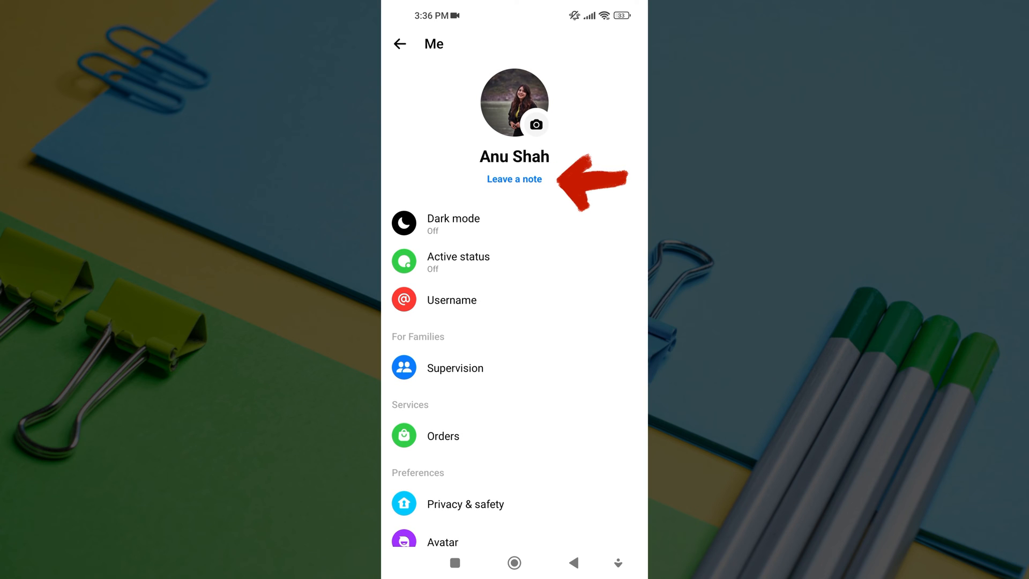
# Step: Choose 'Leave a note' under your name to start a blank note
pyautogui.click(513, 179)
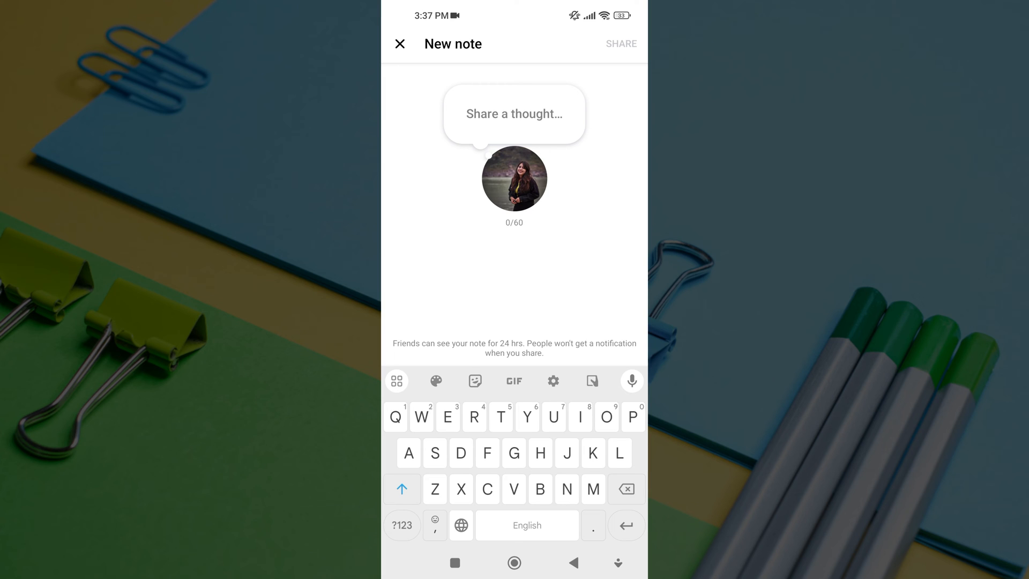
# Step: Compose 'Good afternoon everyone' with a smiling face and red heart emoji, then share it
pyautogui.write('Good afternoon everyone')
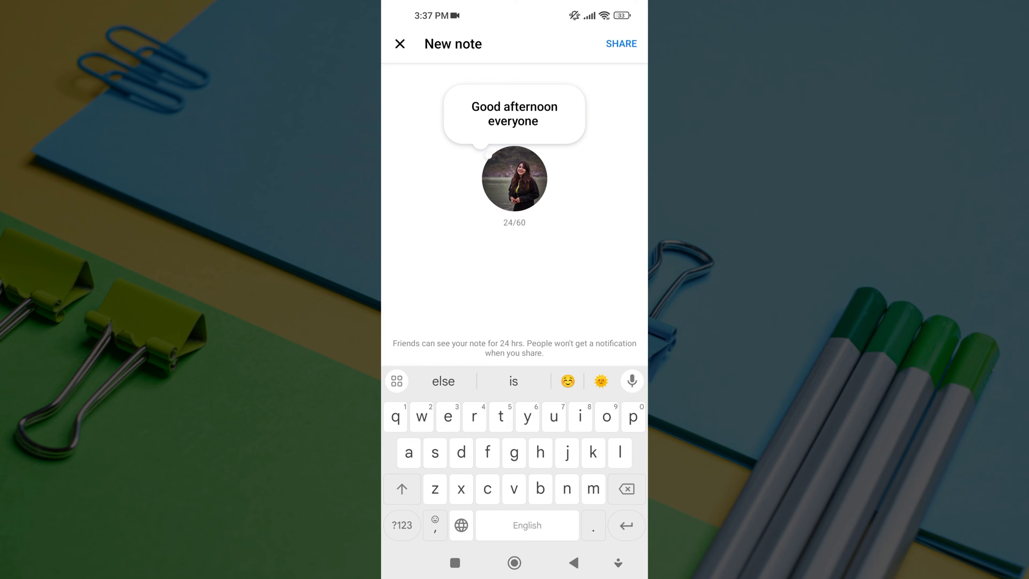
pyautogui.click(566, 381)
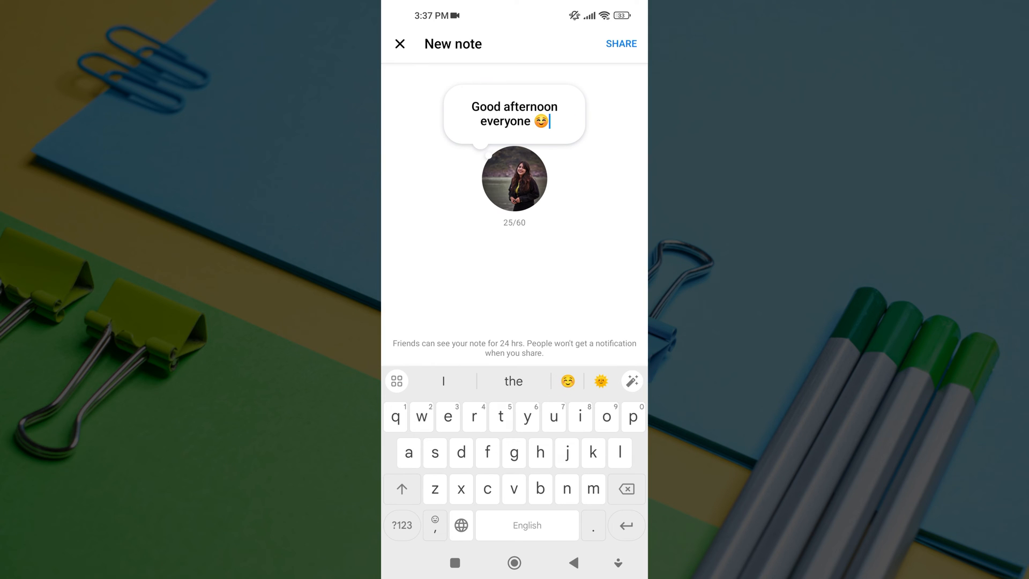
pyautogui.click(435, 524)
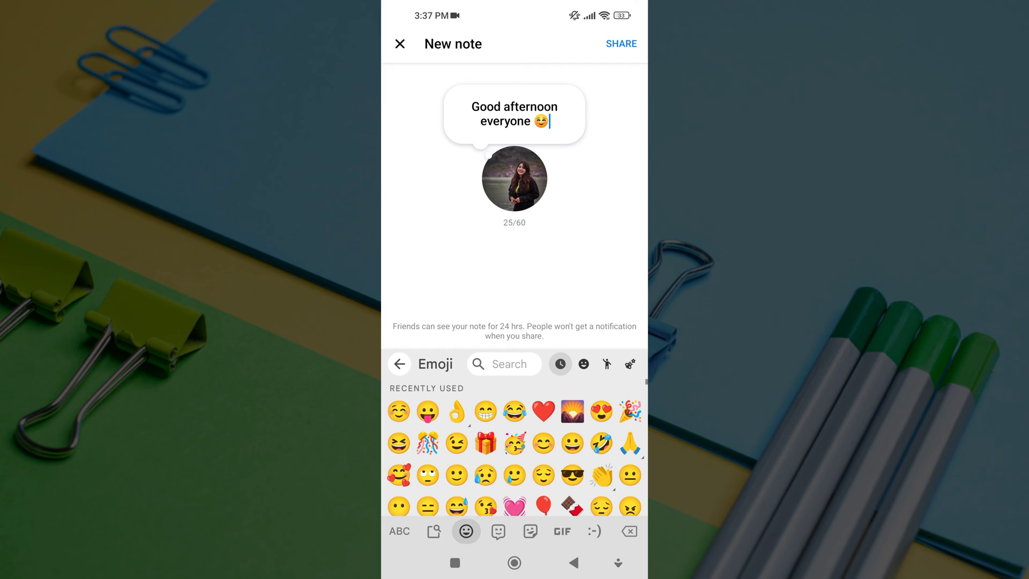
pyautogui.click(542, 410)
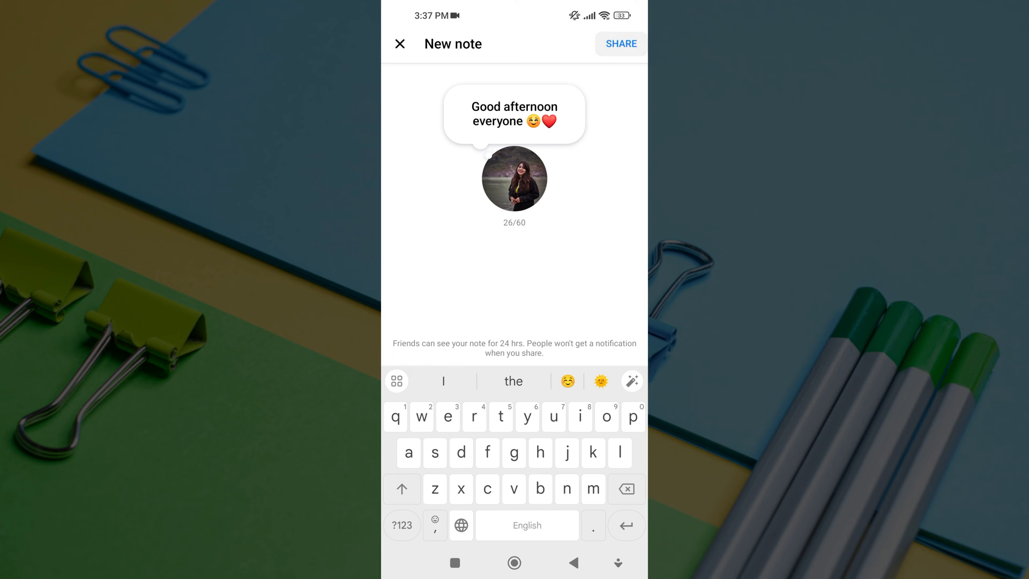
pyautogui.click(619, 44)
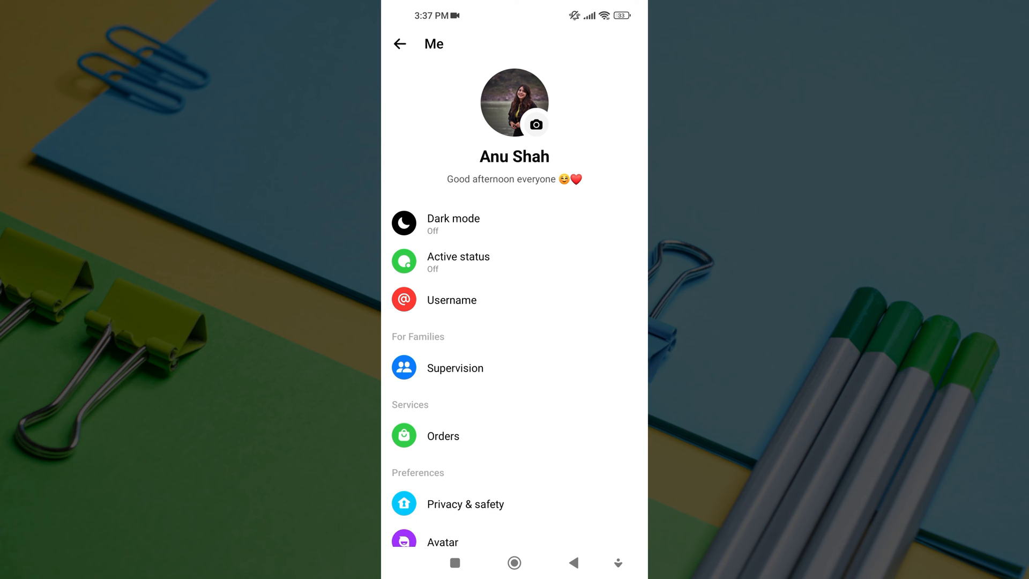
# Step: Go back from the Me page to the Chats list showing your new note
pyautogui.click(399, 43)
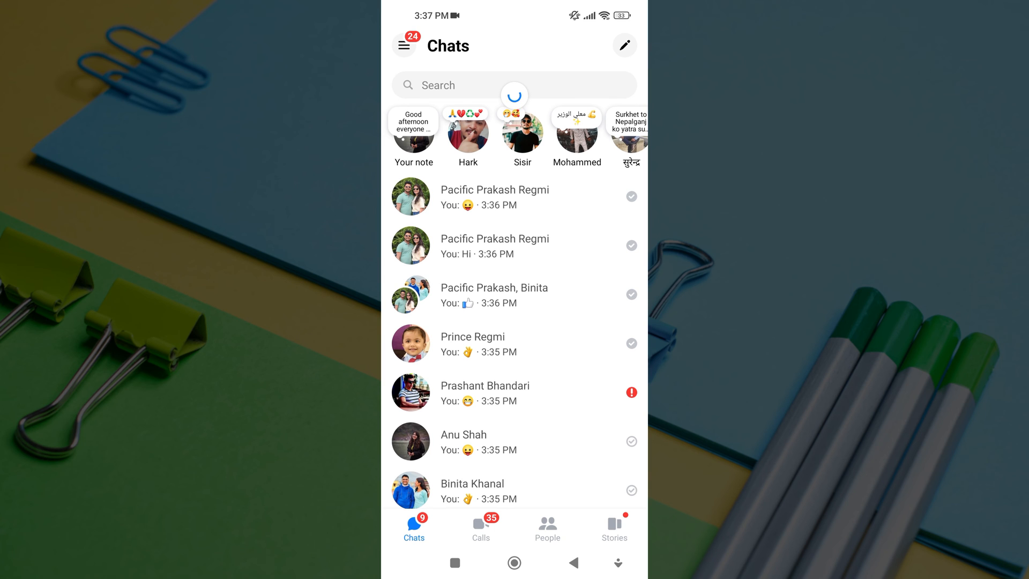
# Step: Select 'Your note' at the top of Chats and confirm DELETE NOTE
pyautogui.click(413, 131)
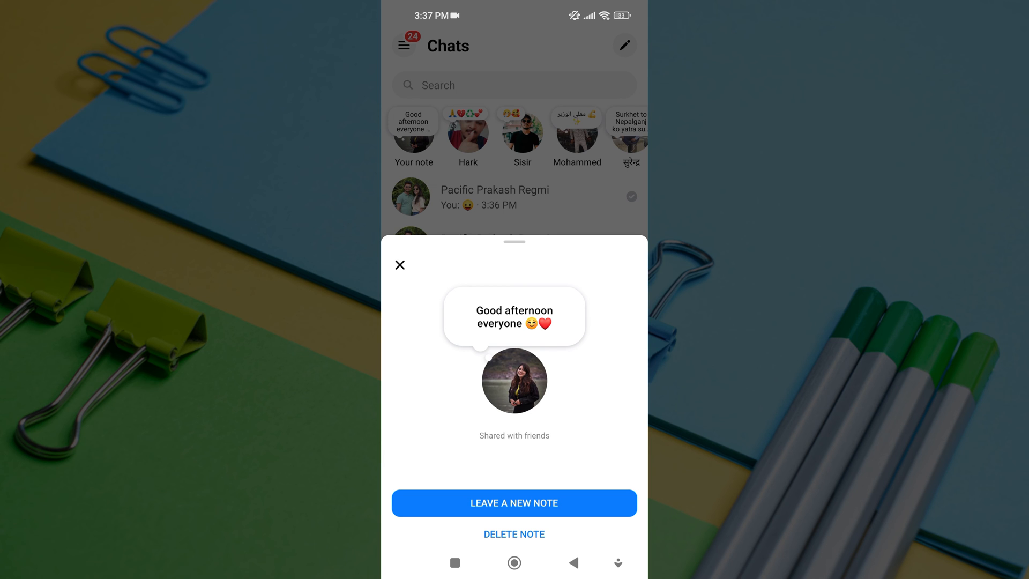
pyautogui.click(514, 533)
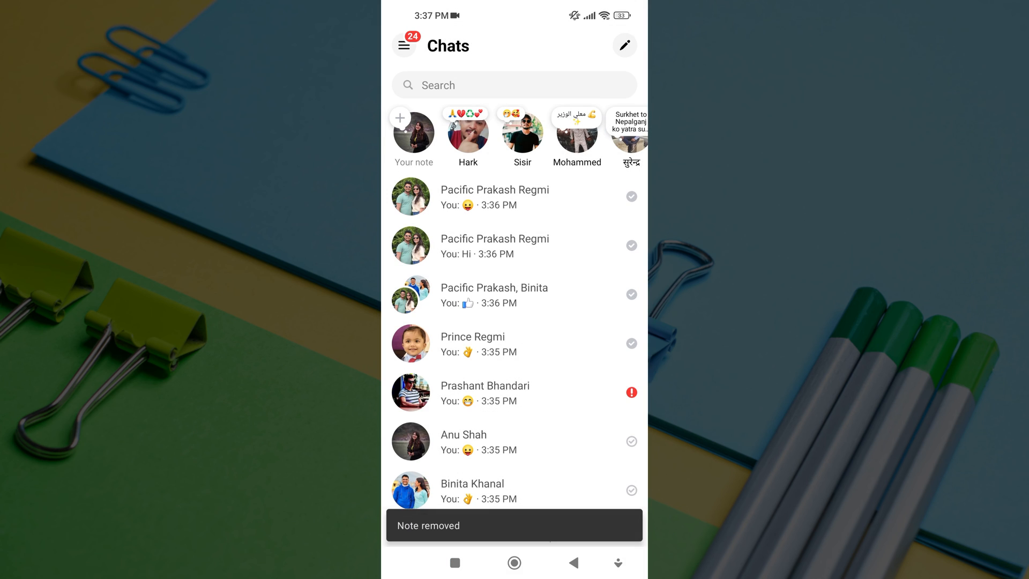